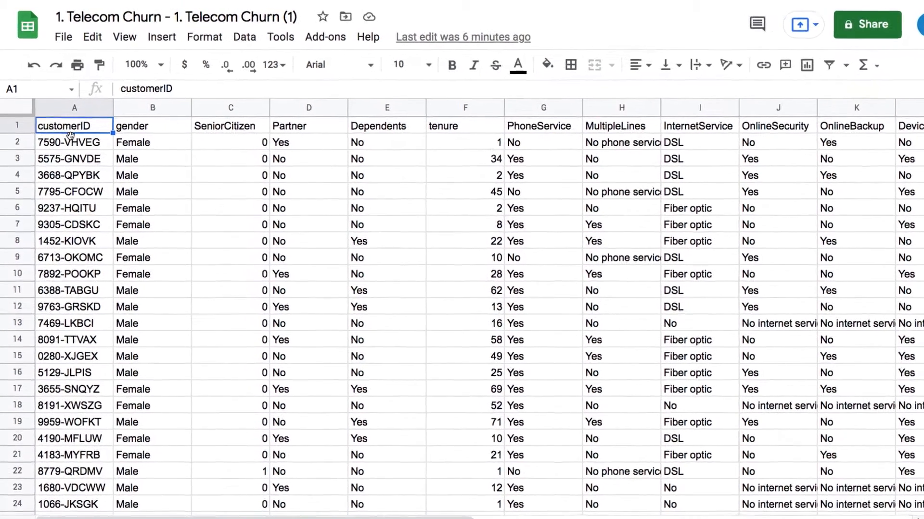
Review the uploaded churn data columns, including gender and SeniorCitizen, before picking a target.
{"action": "left_click", "coordinate": [151, 125]}
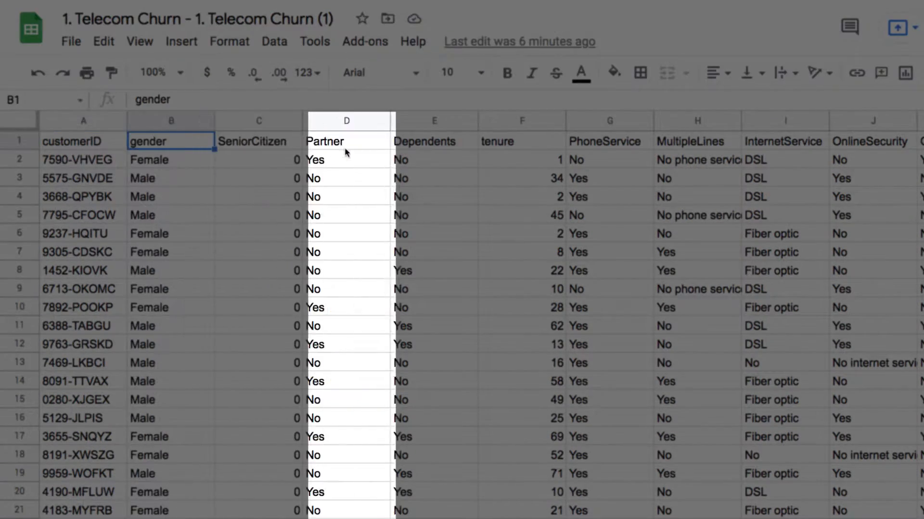
{"action": "left_click", "coordinate": [258, 141]}
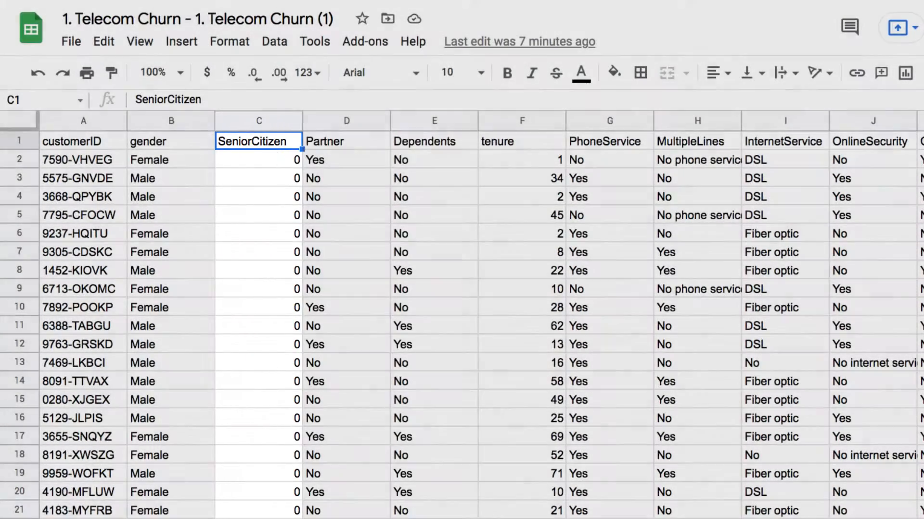
{"action": "scroll", "scroll_direction": "right", "scroll_amount": 3}
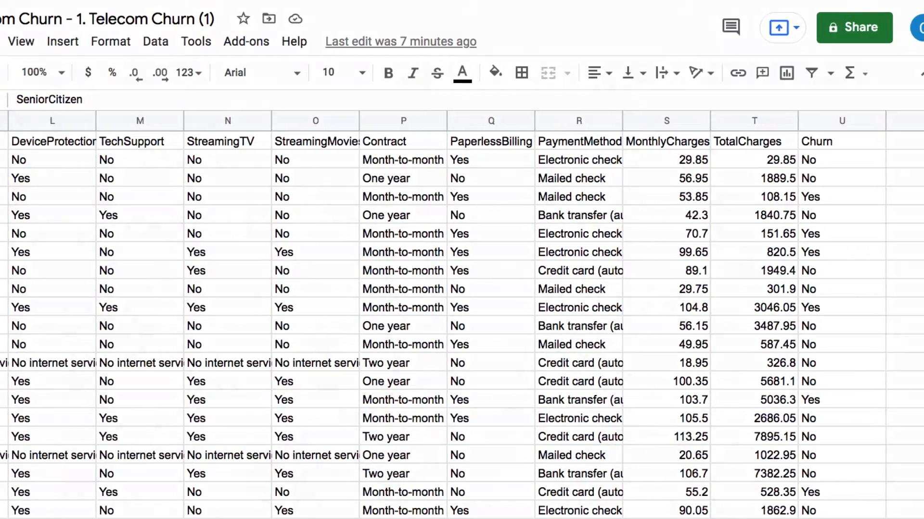
{"action": "left_click", "coordinate": [840, 121]}
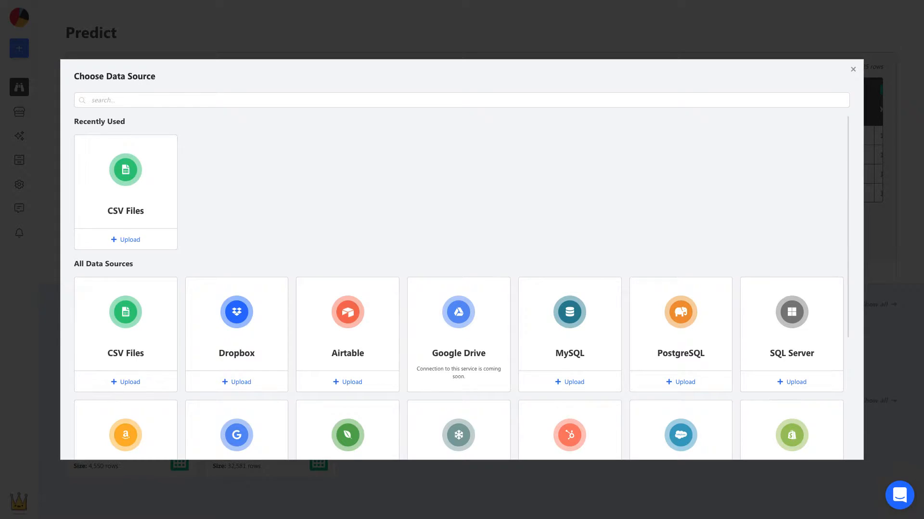
{"action": "scroll", "scroll_direction": "down", "scroll_amount": 3}
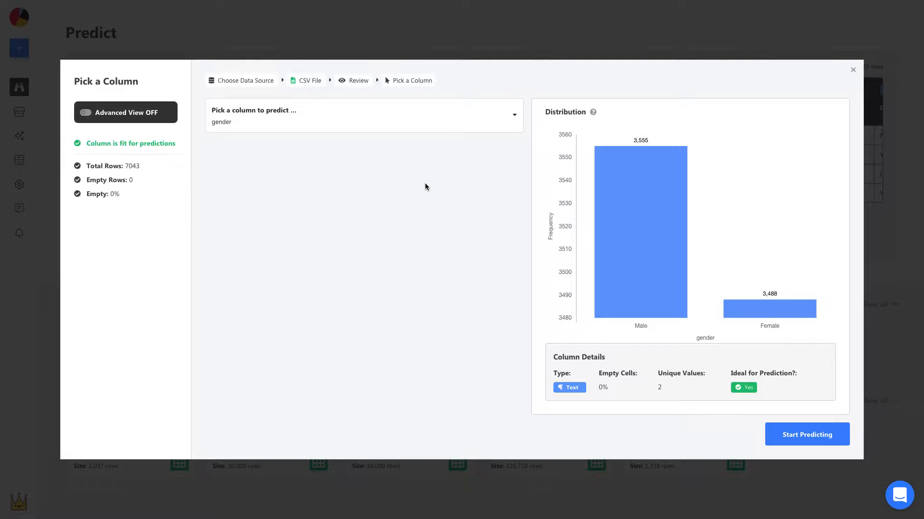
Predict the Churn column, yielding a report with 79.02% accuracy and tenure as top driver.
{"action": "left_click", "coordinate": [362, 115]}
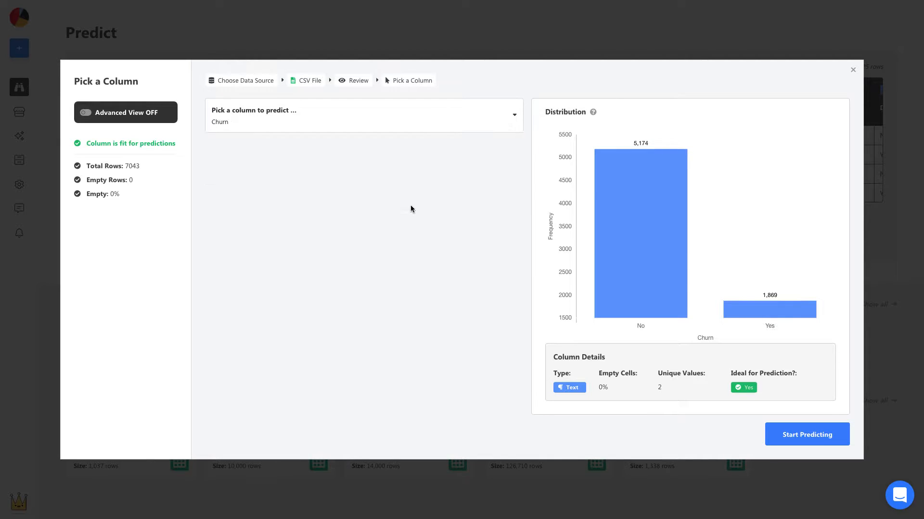
{"action": "left_click", "coordinate": [807, 434]}
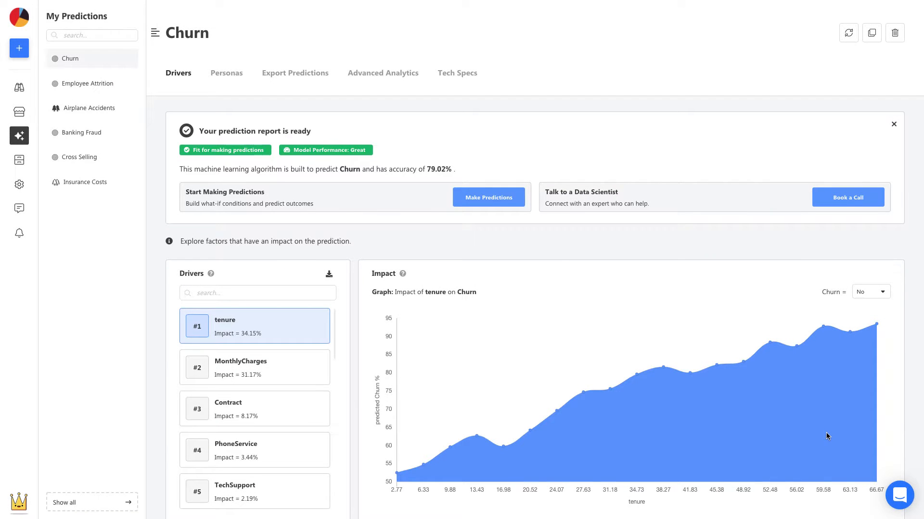
{"action": "left_click", "coordinate": [226, 73]}
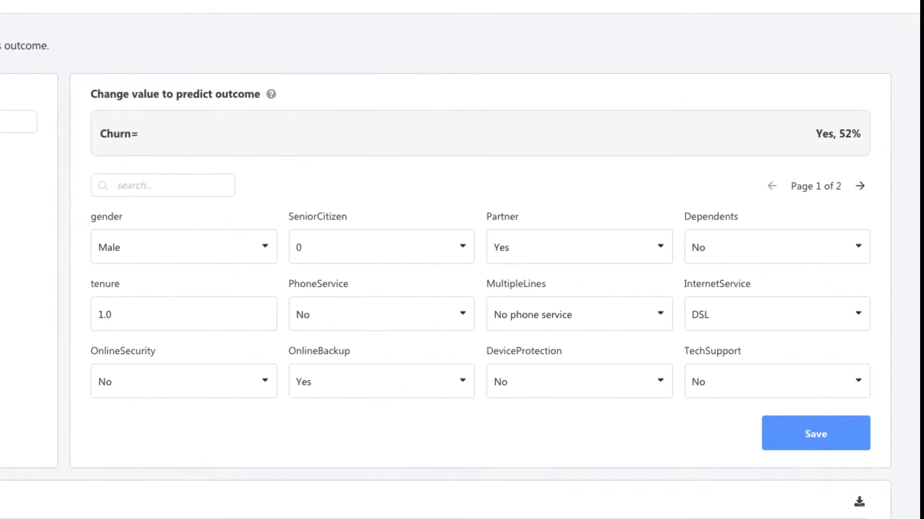
Save Untitled Persona 1: Female, SeniorCitizen 1, MonthlyCharges 50, credit card, churning at 74%.
{"action": "left_click", "coordinate": [183, 246]}
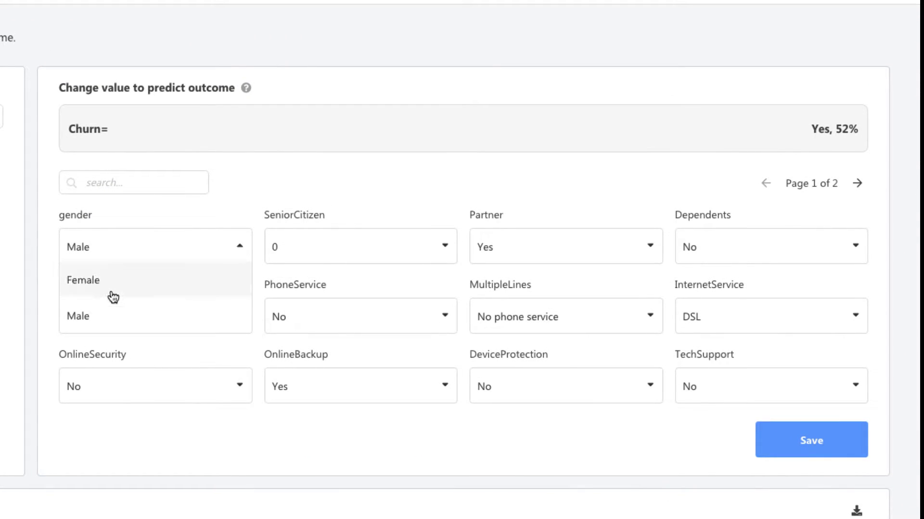
{"action": "left_click", "coordinate": [83, 280]}
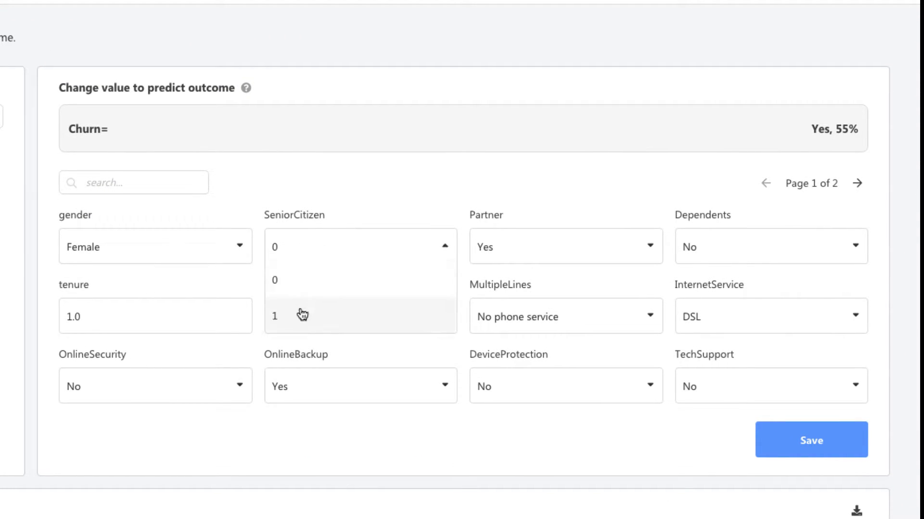
{"action": "left_click", "coordinate": [858, 183]}
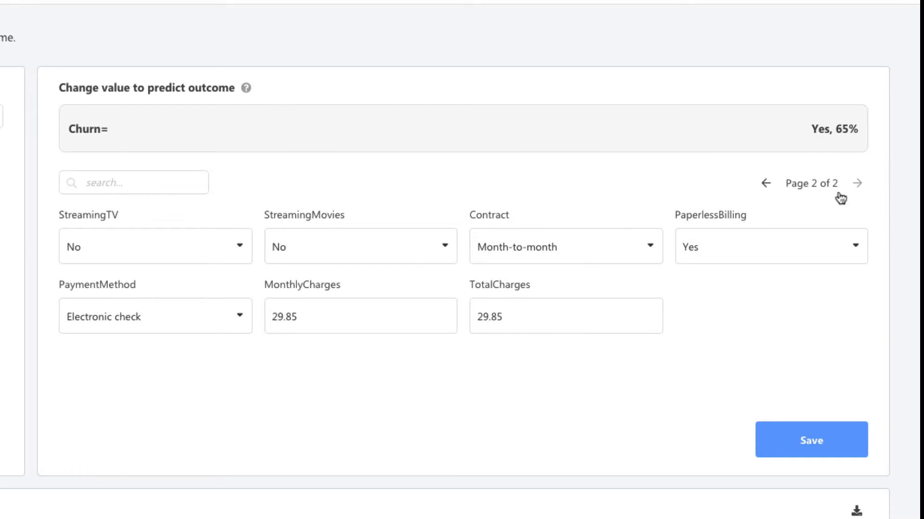
{"action": "left_click", "coordinate": [155, 316]}
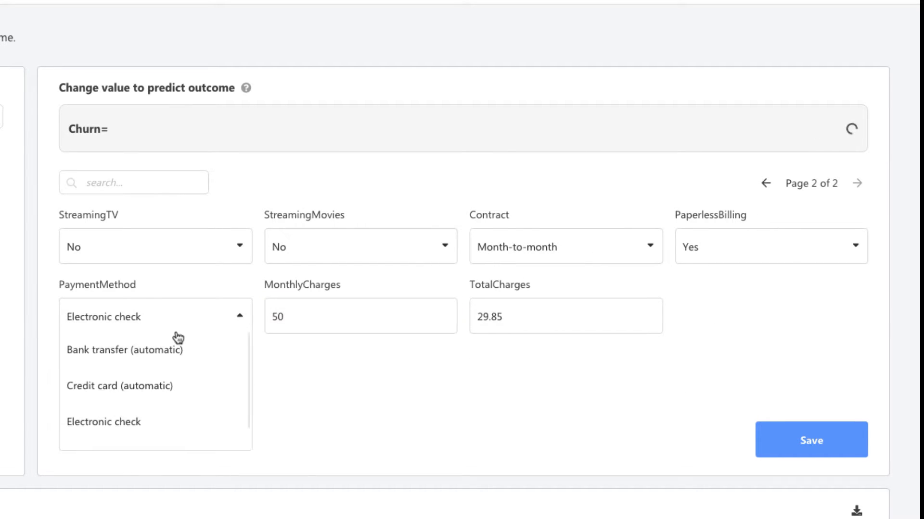
{"action": "left_click", "coordinate": [120, 386]}
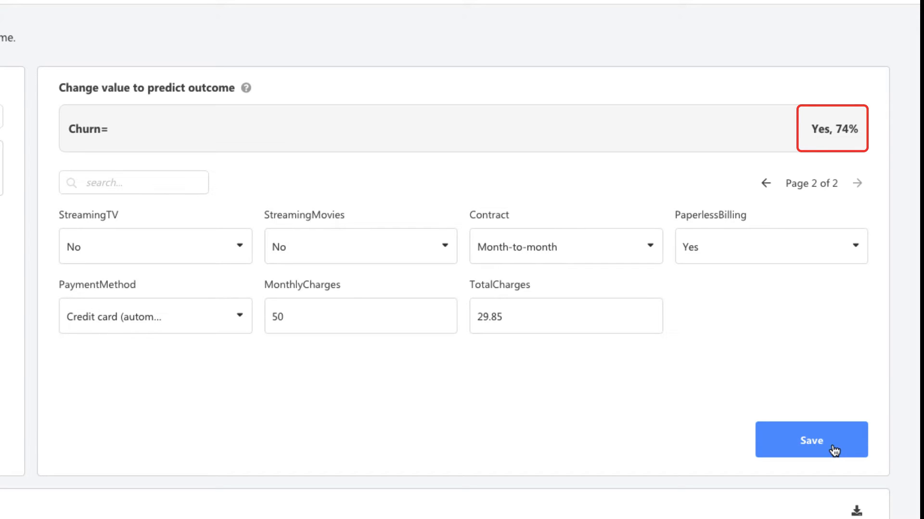
{"action": "left_click", "coordinate": [811, 440]}
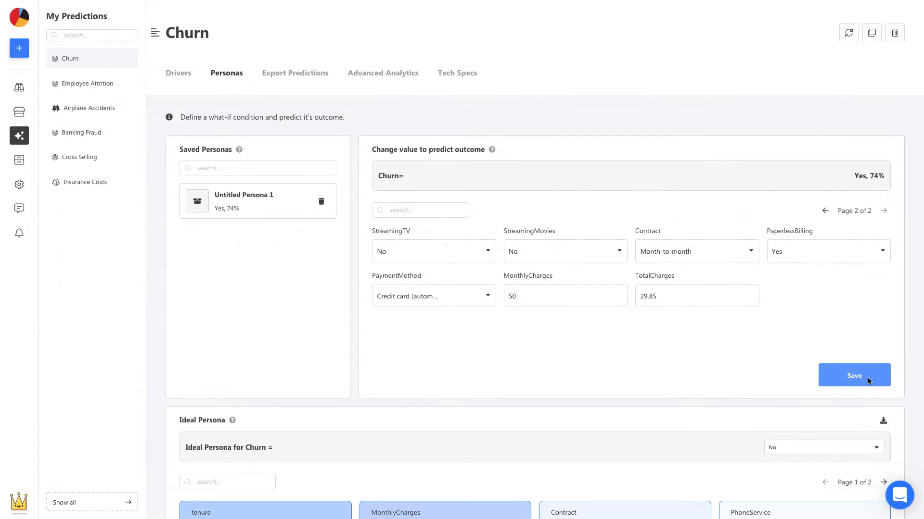
Browse Export Predictions: Batch Predict, Export as Web App, API and Testing Set Results.
{"action": "left_click", "coordinate": [294, 72]}
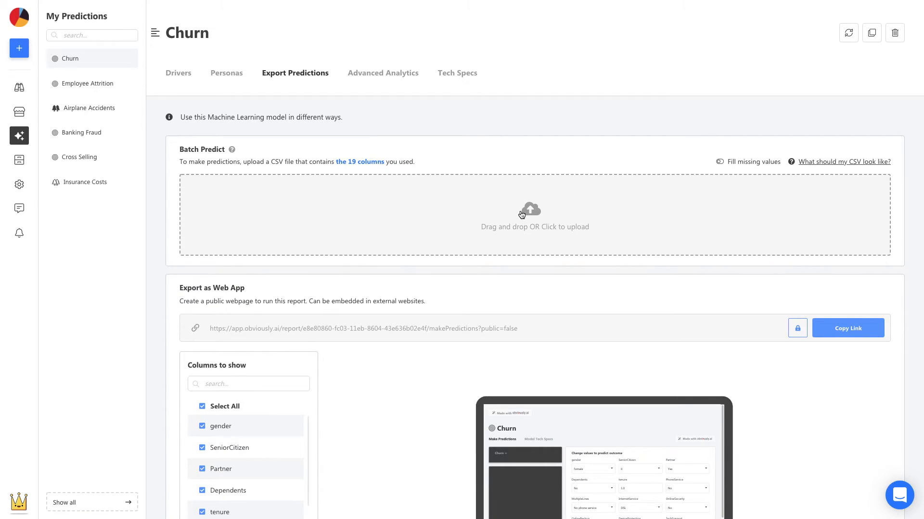
{"action": "scroll", "scroll_direction": "down", "scroll_amount": 3}
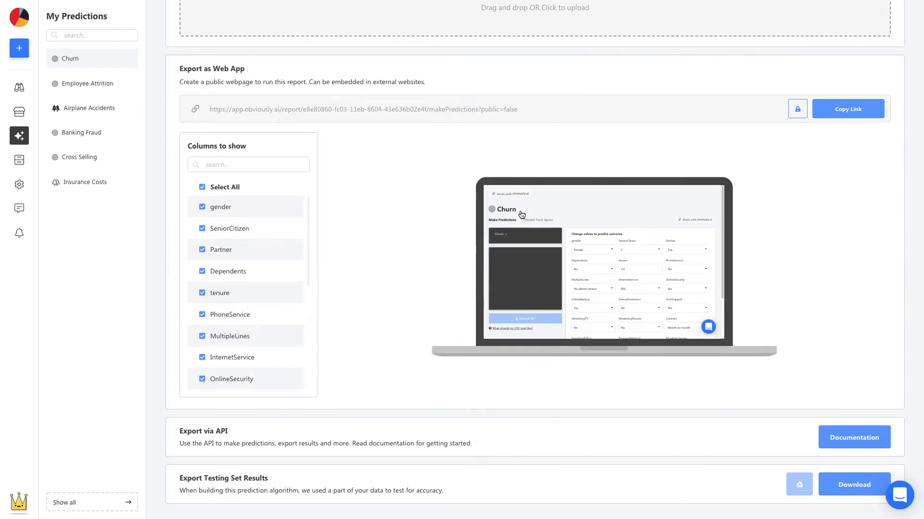